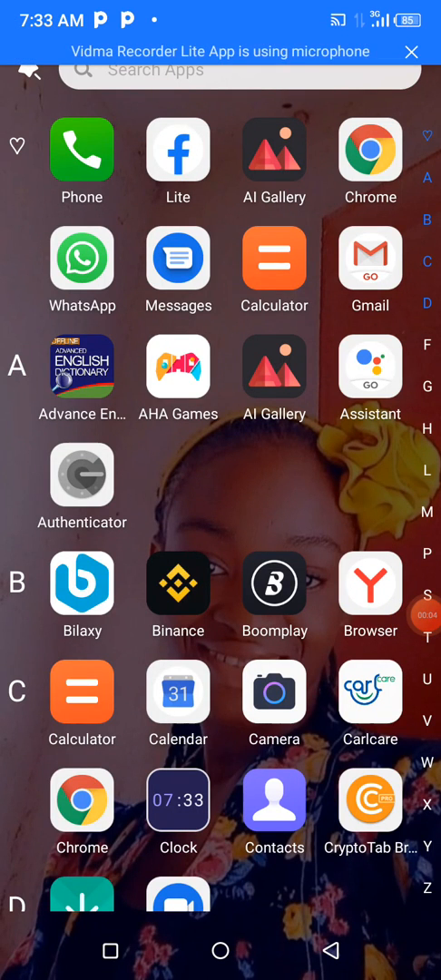
Step: Launch Yandex Browser from the app drawer and reach its settings
click(416, 51)
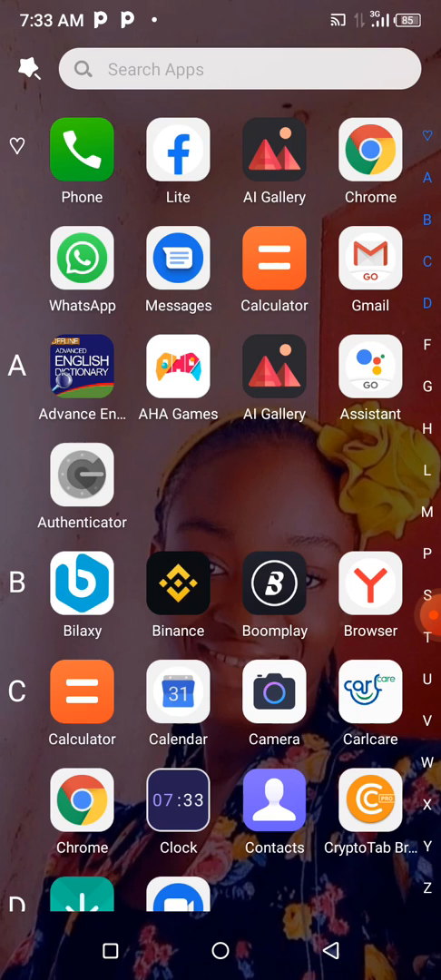
scroll(down, 3)
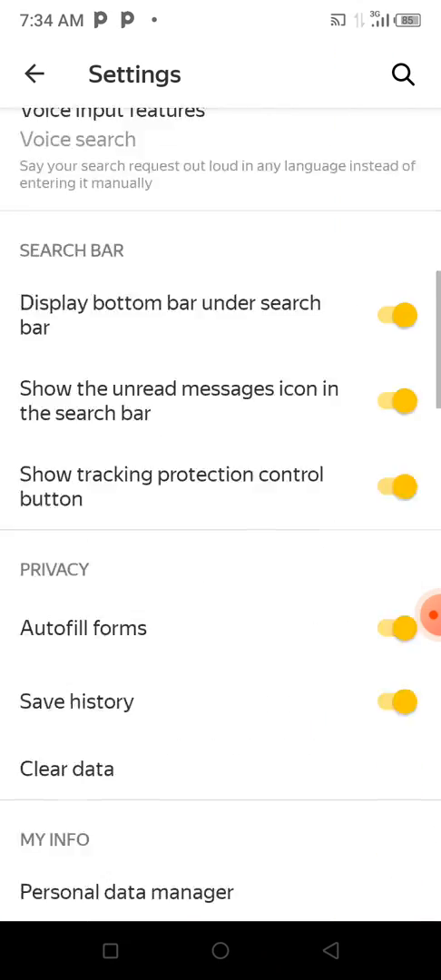
Step: Open the extension catalog listing LastPass, Pocket and Evernote
scroll(up, 3)
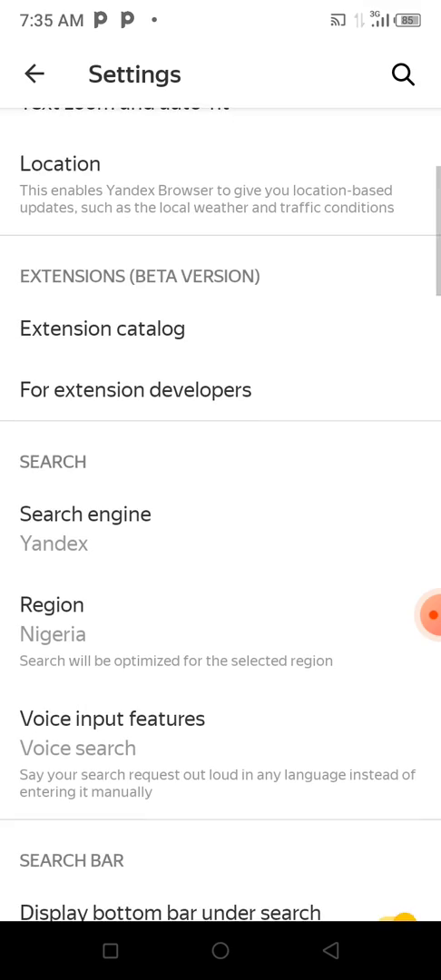
click(101, 328)
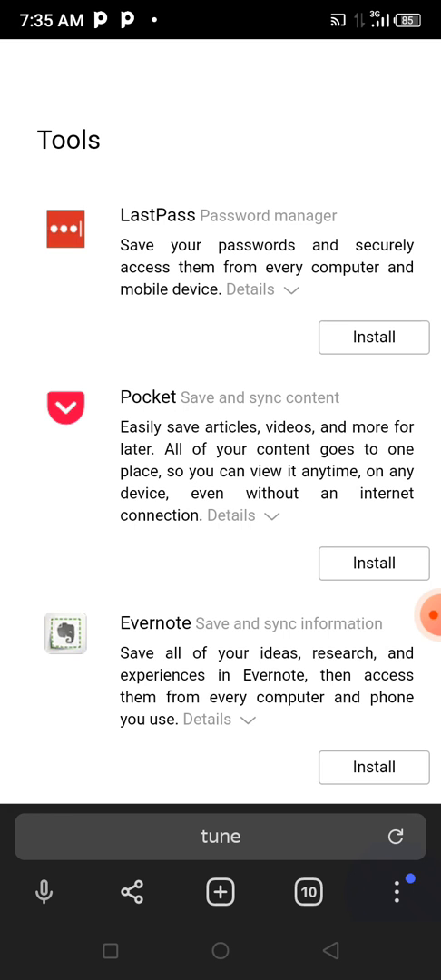
Step: From the browser menu, open Extensions and launch the Temple wallet
click(396, 892)
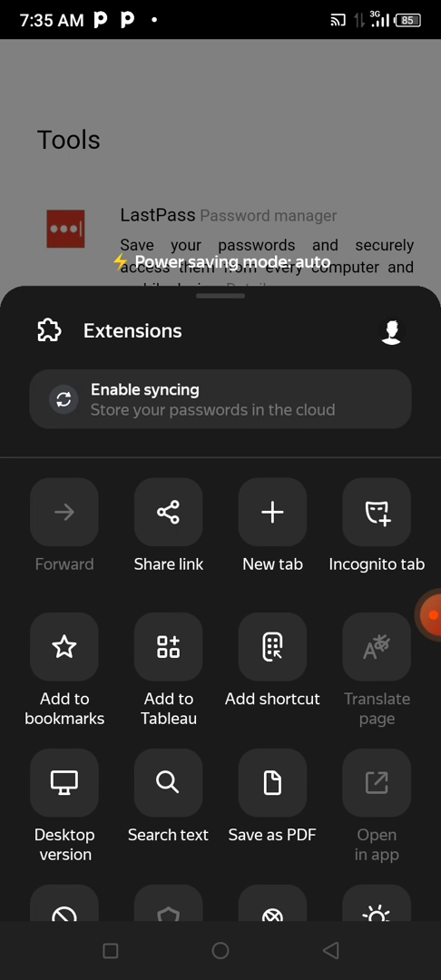
scroll(up, 3)
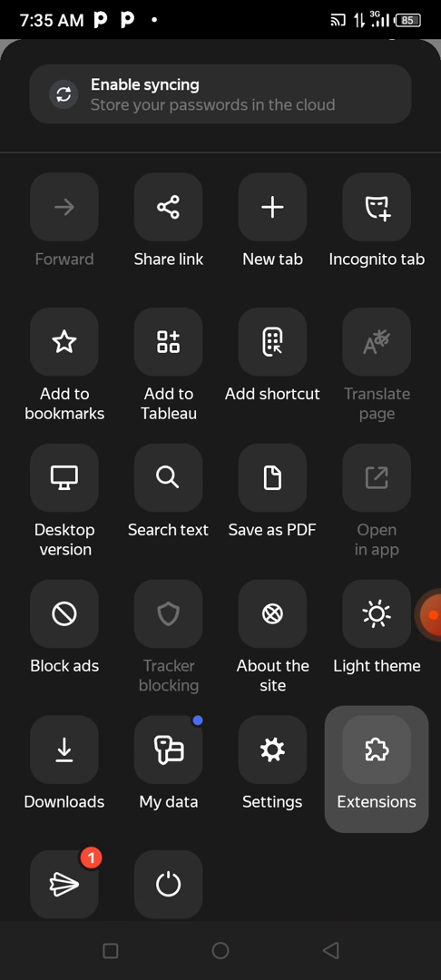
click(376, 770)
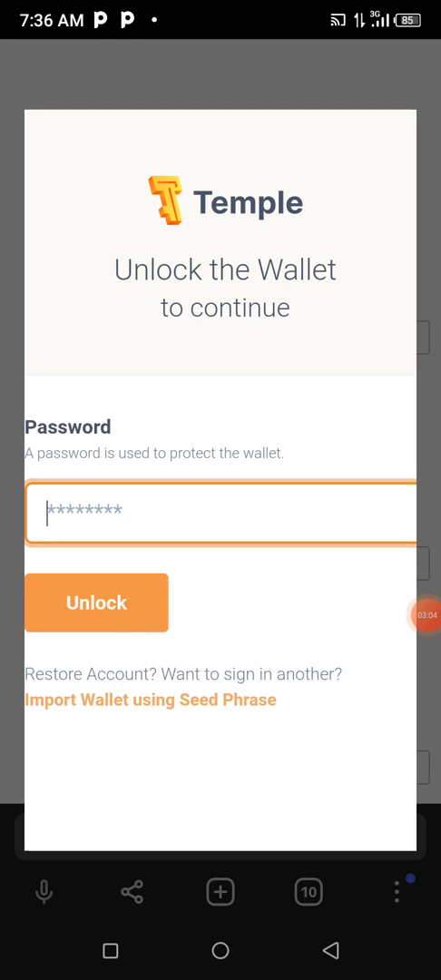
Step: Unlock the Temple wallet to show the Tezos Mainnet account with 0 tez
click(96, 602)
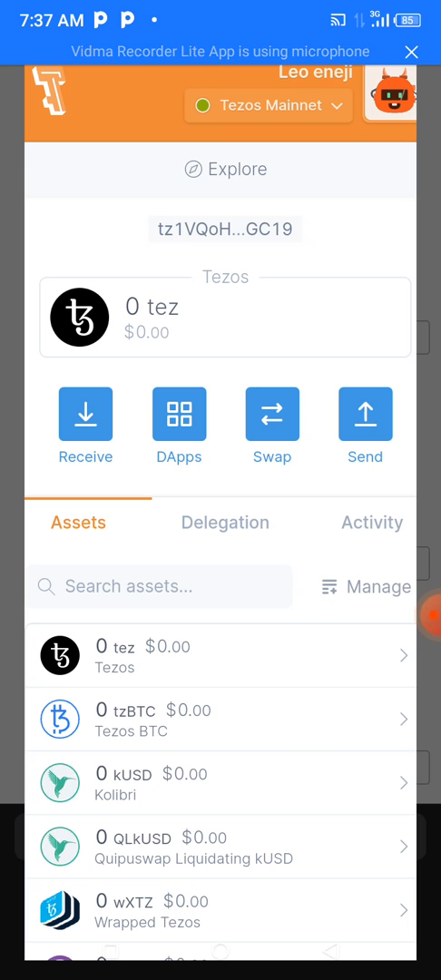
Step: Open Temple Wallet in its own tab via extension ID ookjlbkiijinhpmnjffcofjonbfbgaoc
click(374, 586)
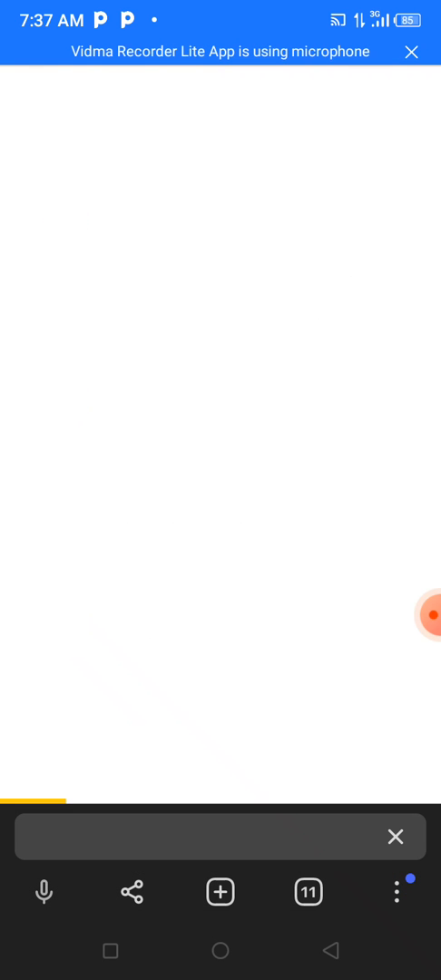
text(ookjlbkiijinhpmnjffcofjonbfbgaoc)
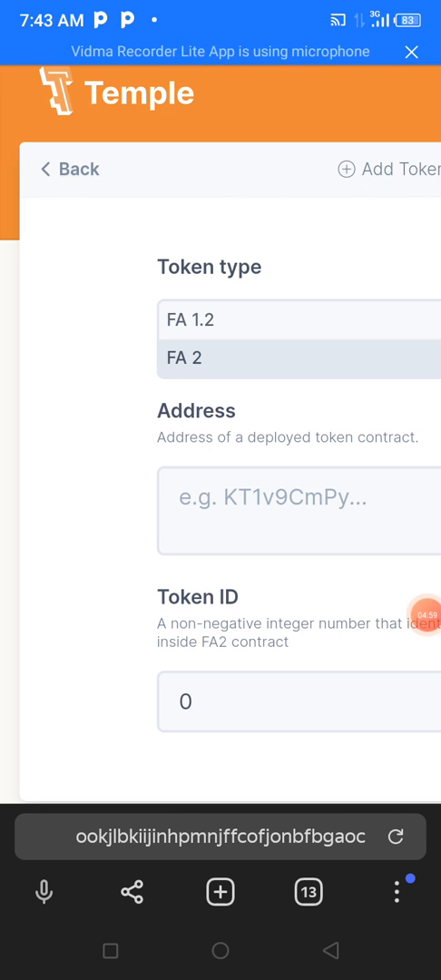
Step: Activate the contract address field in the FA 2 add-token form
click(298, 511)
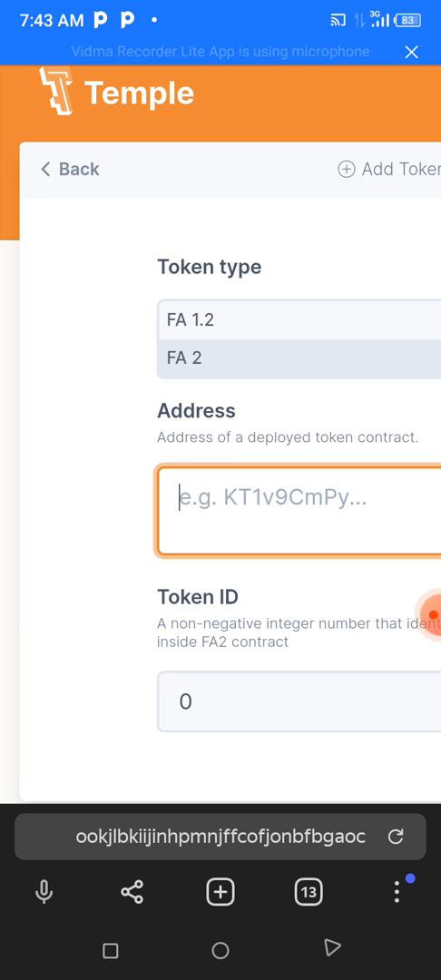
Step: Enter contract address KT1M81KrJr6TxYLkZkVqqytWT, auto-filling ECN, ECOIN NETWORK and 8 decimals
click(290, 497)
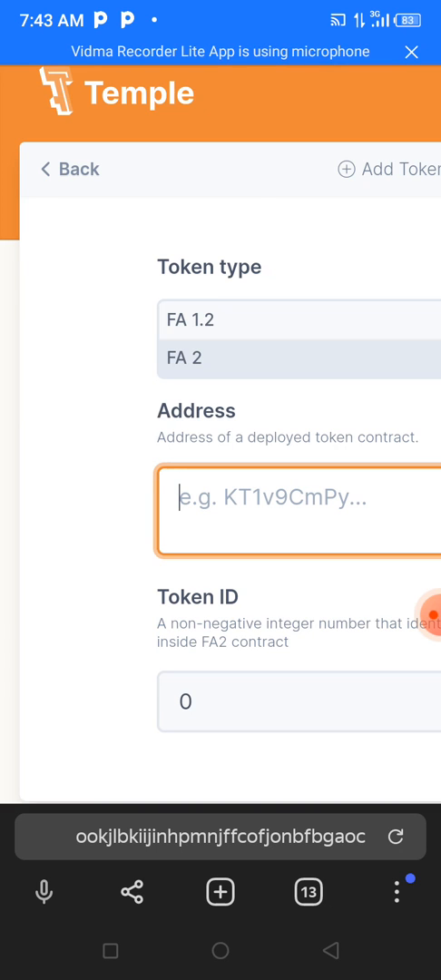
text(KT1M81KrJr6TxYLkZkVqqytWT)
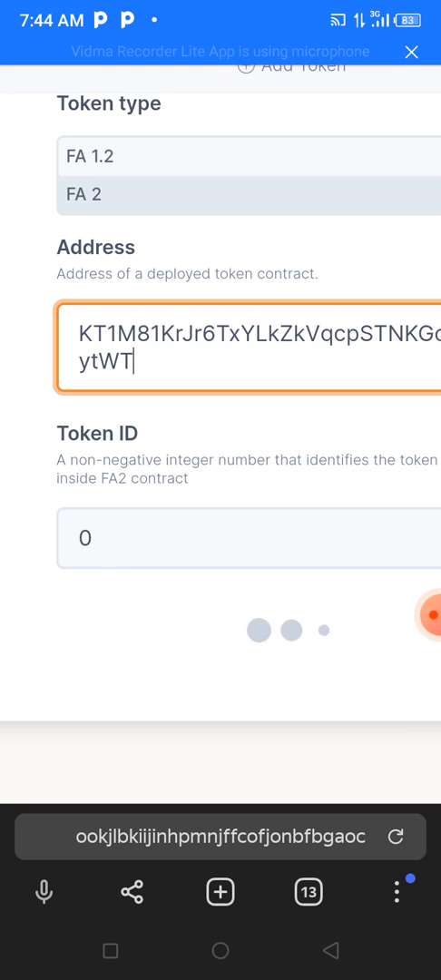
scroll(down, 3)
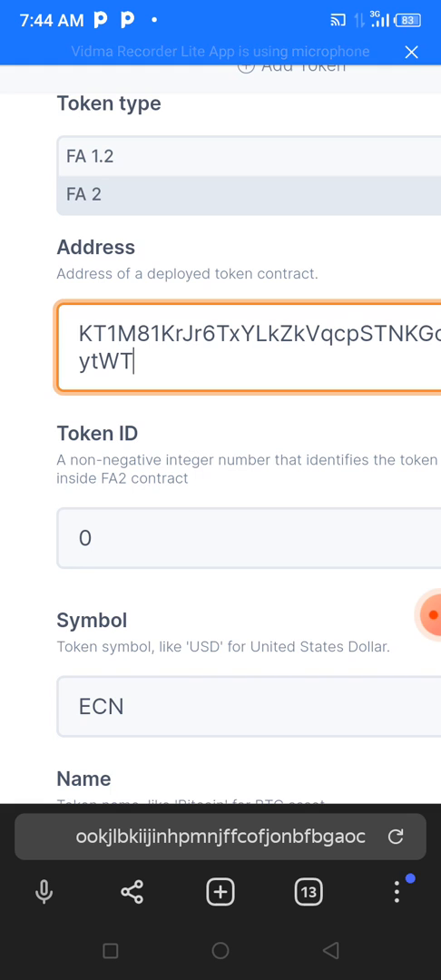
scroll(up, 3)
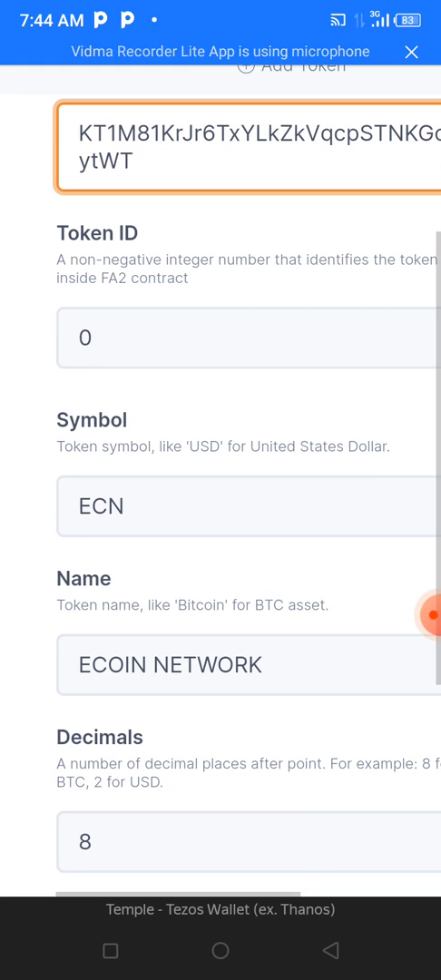
scroll(down, 3)
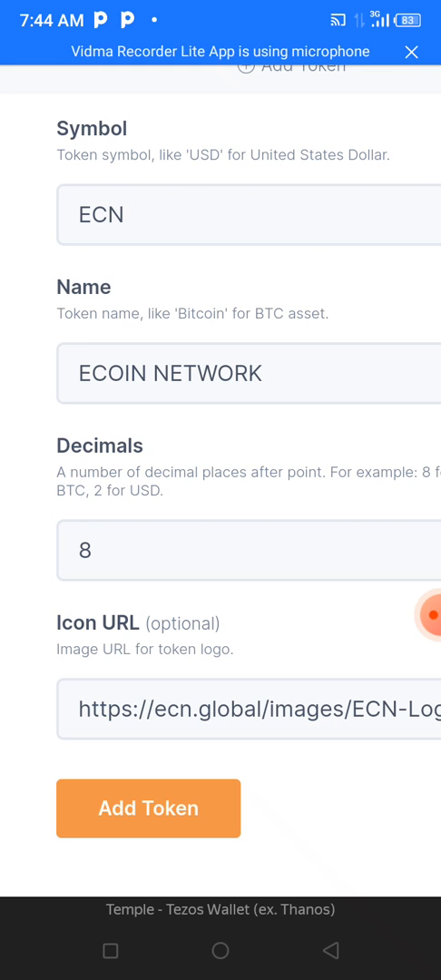
Step: Submit the ECN token, getting the 'token with this address and ID 0 already exists' error
click(149, 808)
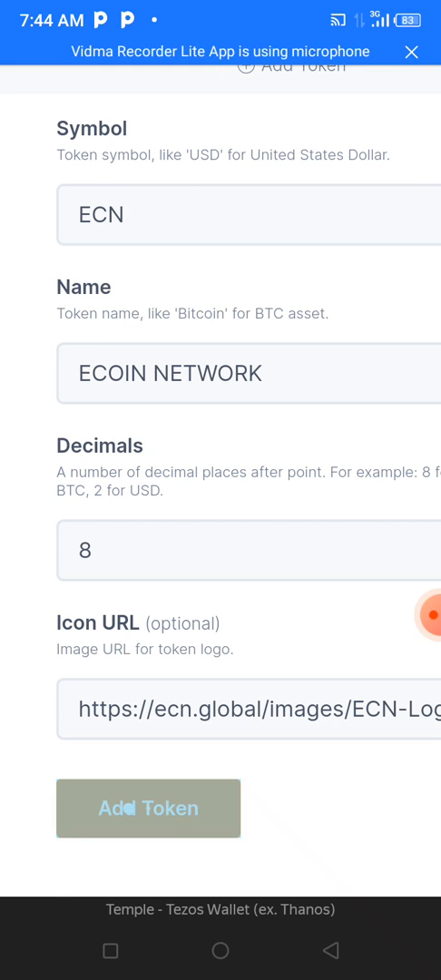
click(148, 807)
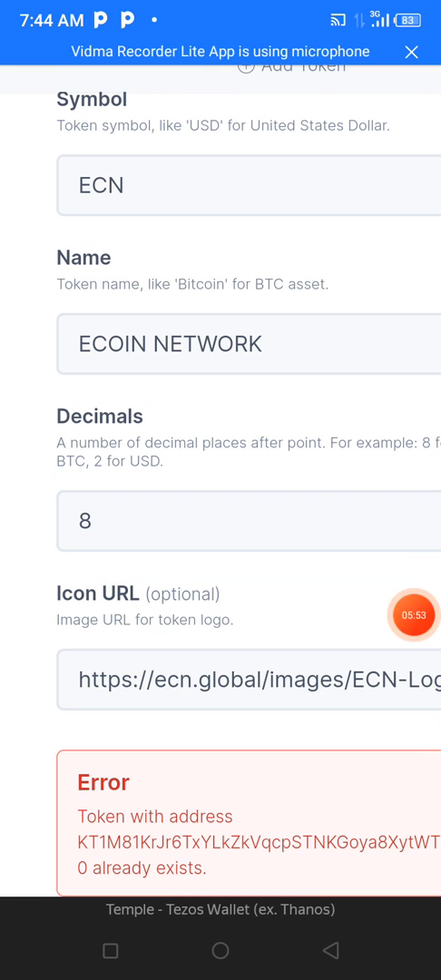
click(407, 613)
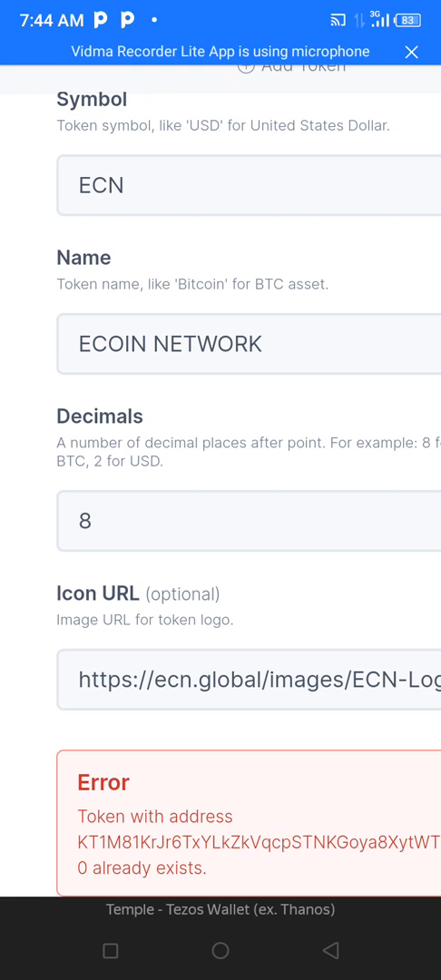
scroll(down, 3)
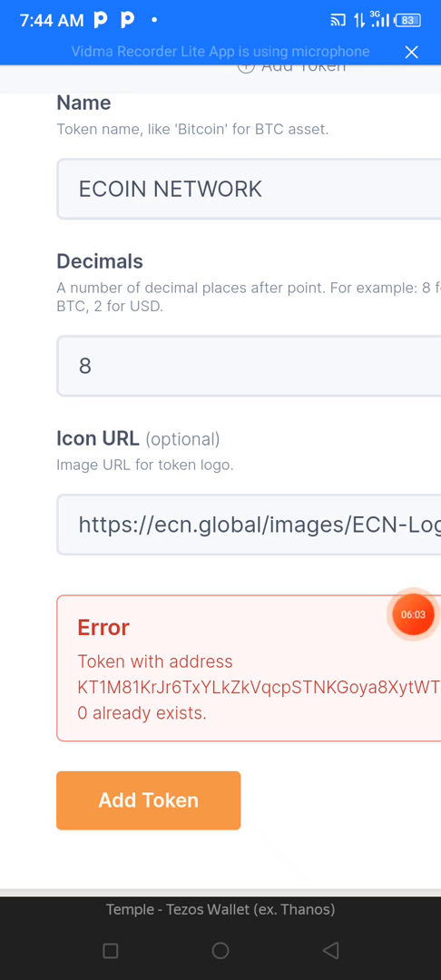
click(410, 51)
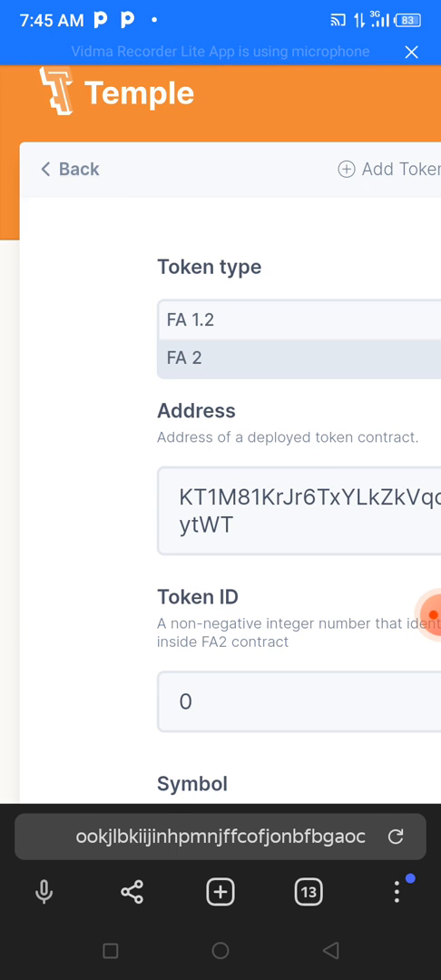
Step: Return to the assets list and open the ECOIN NETWORK page showing 0 ECN
click(69, 169)
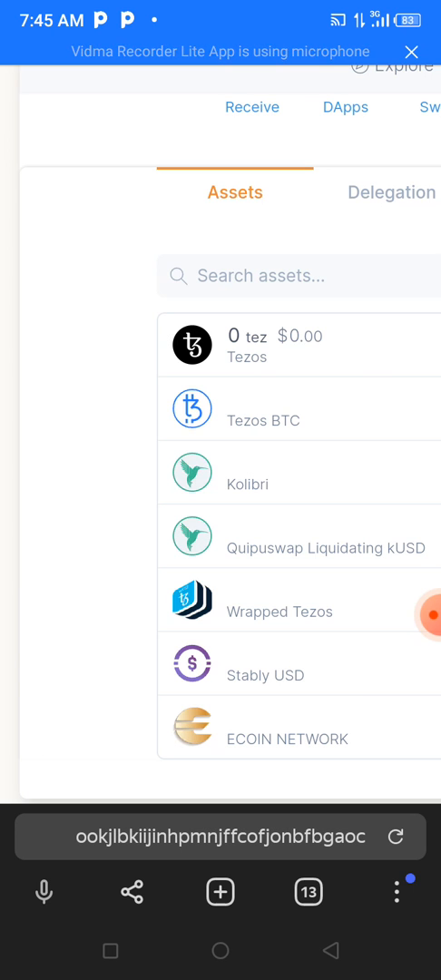
click(287, 737)
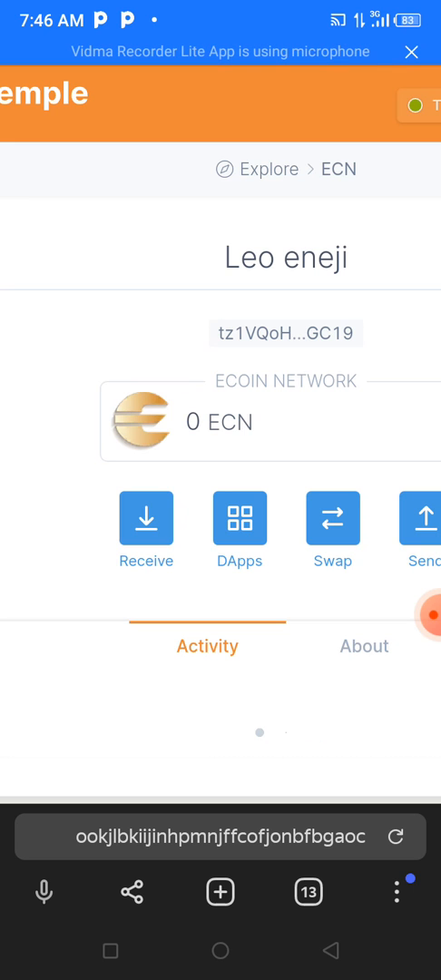
Step: Start a Swap for the ECN token, bringing up the loading swap page
click(334, 519)
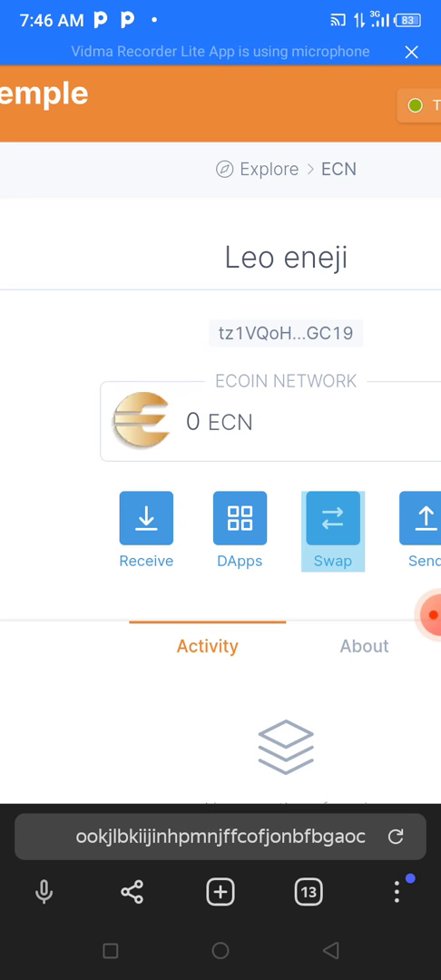
click(334, 519)
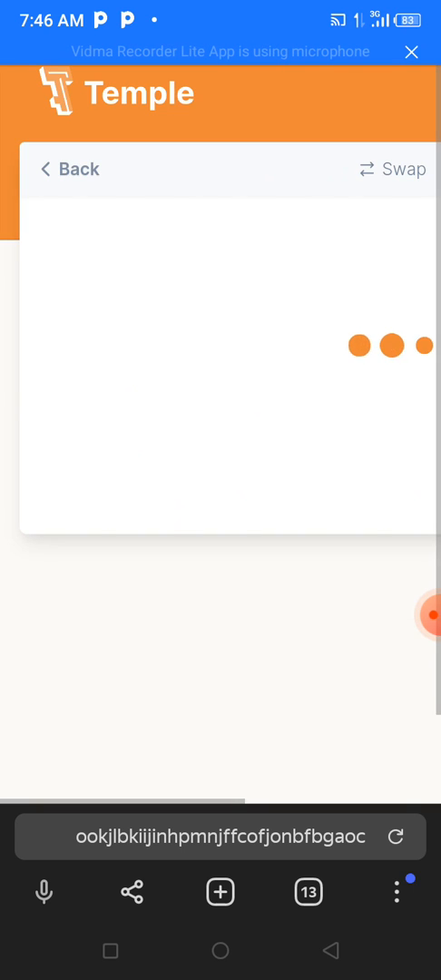